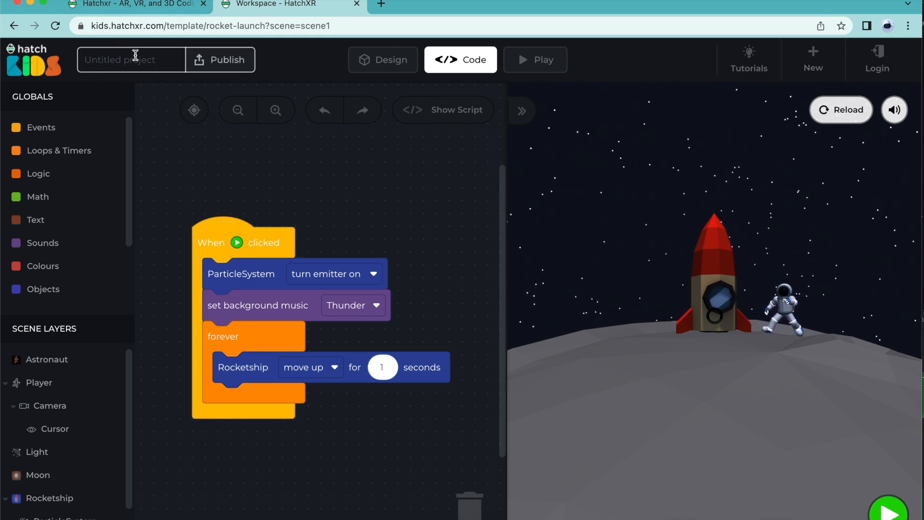
Name the project 'Rocket' and pick Publish from the publishing options
text(Rocket)
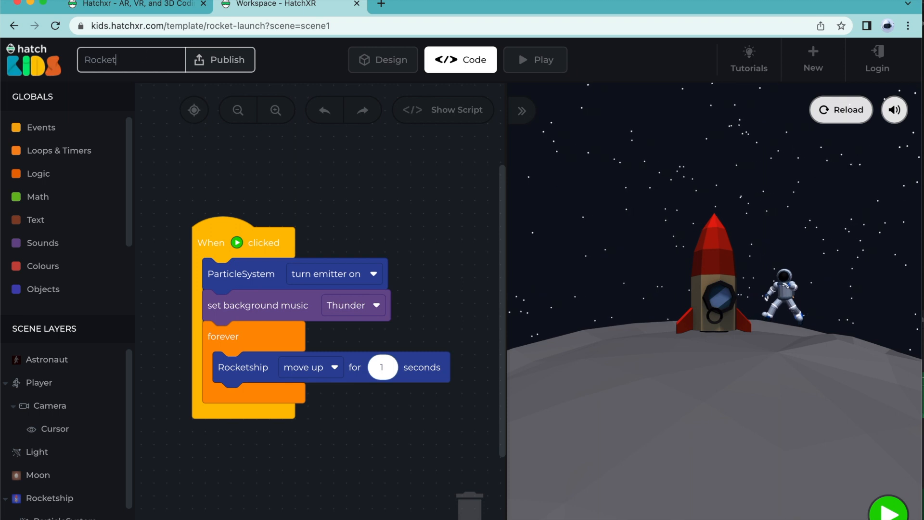
click(226, 59)
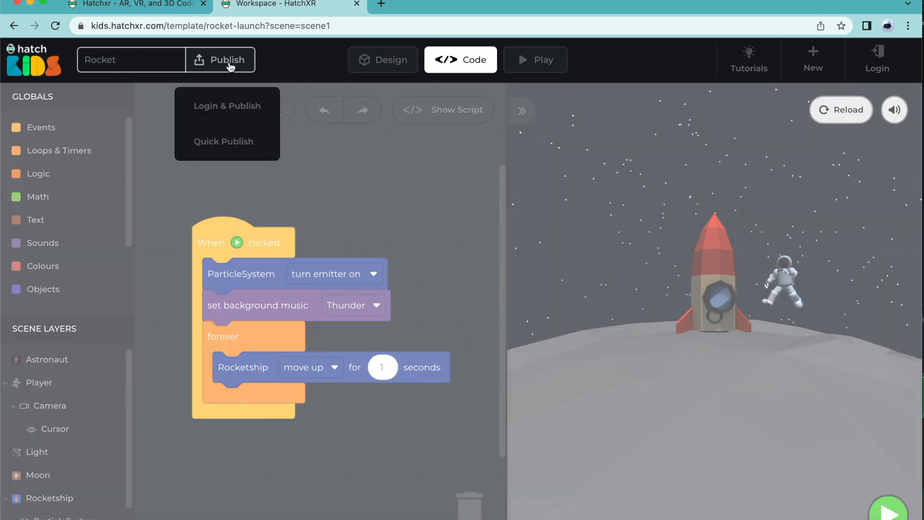
mouse_move(223, 90)
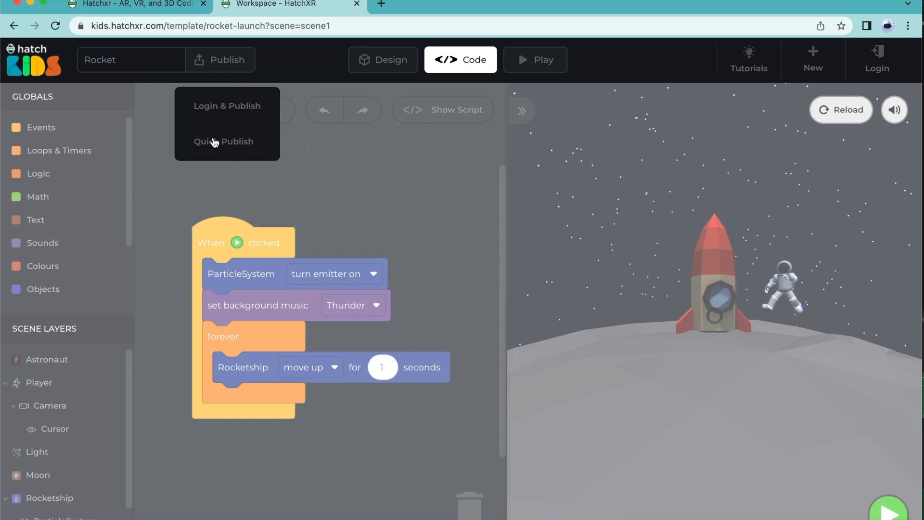
click(226, 106)
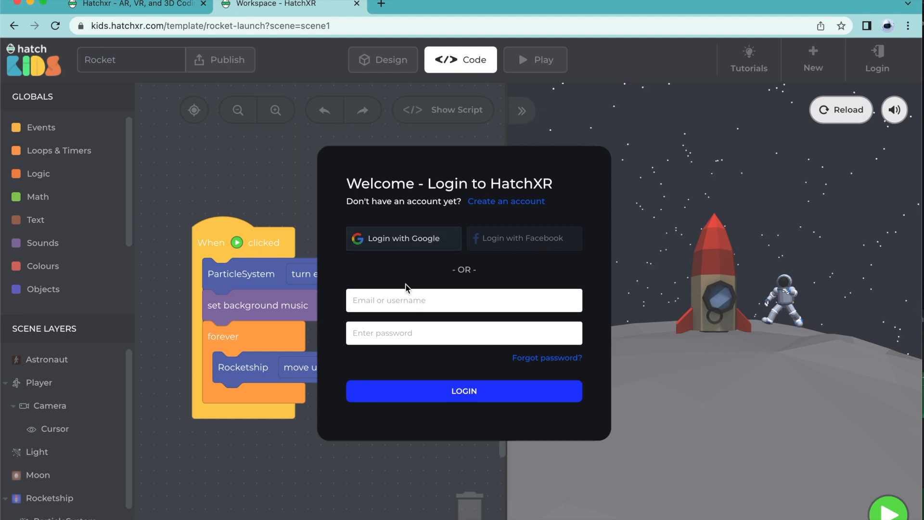
mouse_move(412, 251)
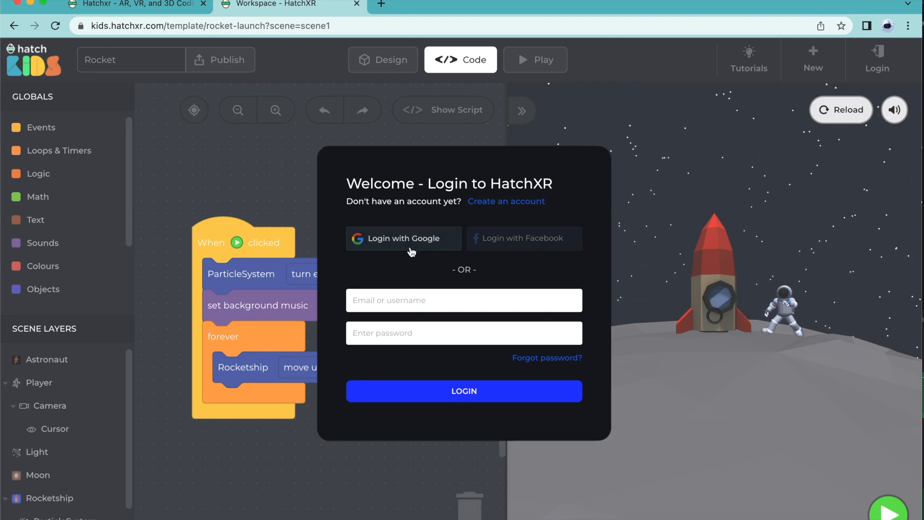
Log in with Google by choosing the account in the sign-in window
click(404, 239)
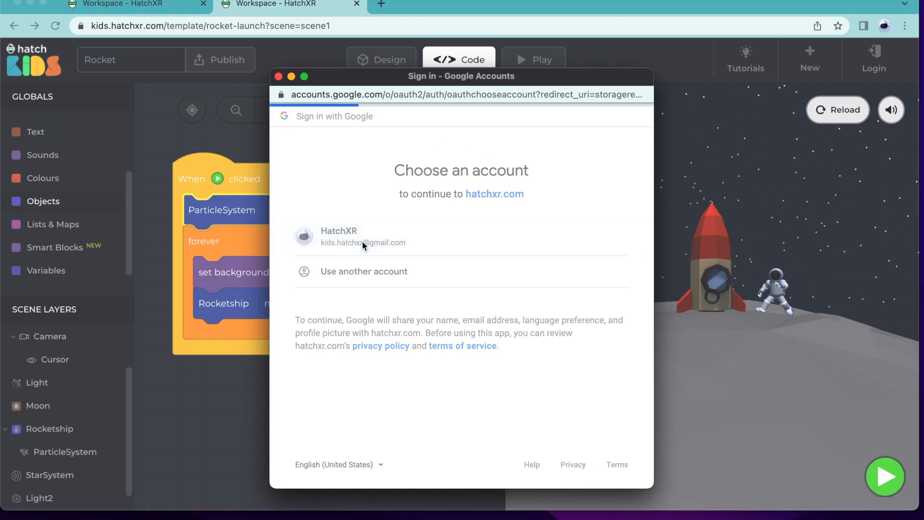
click(362, 236)
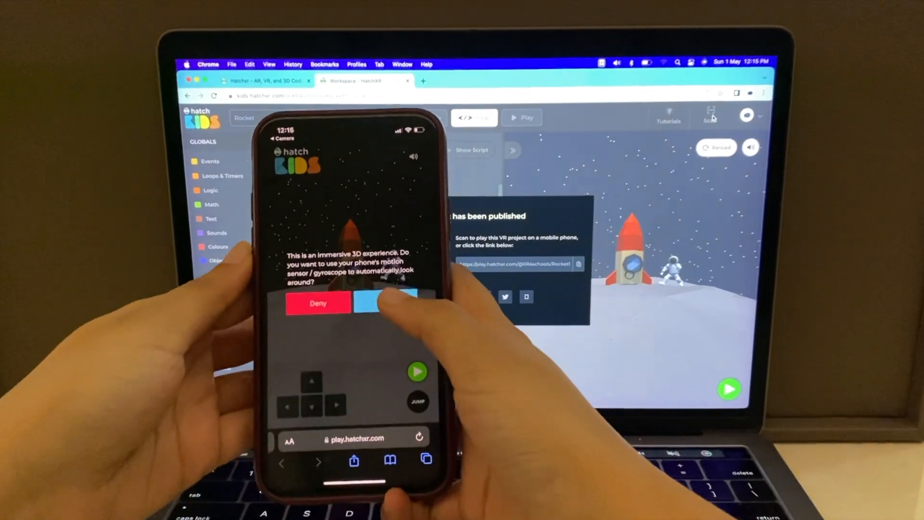
Allow the phone's motion sensor to control the view
click(386, 302)
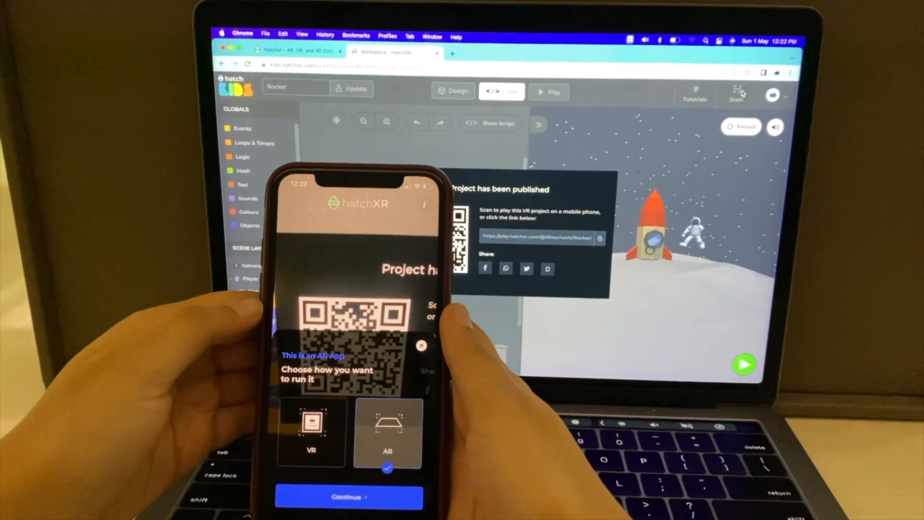
Continue to launch the scanned Rocket project on the phone
click(347, 496)
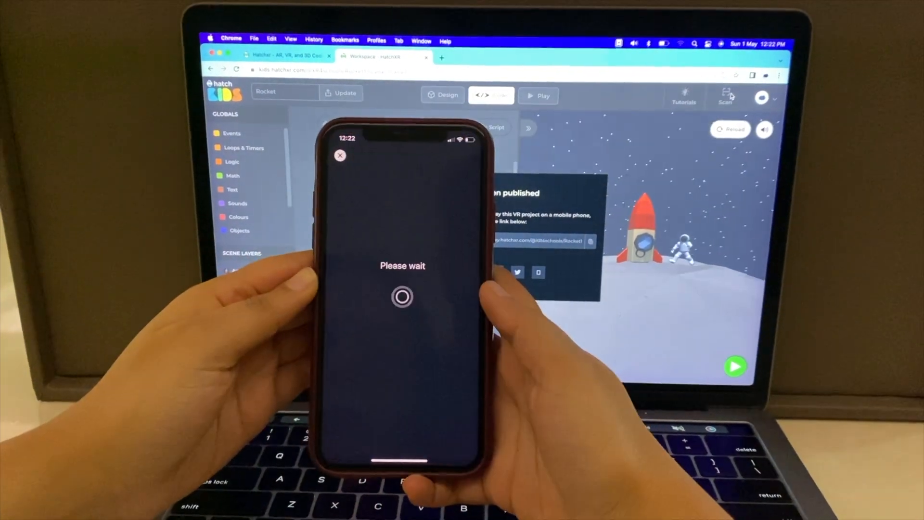